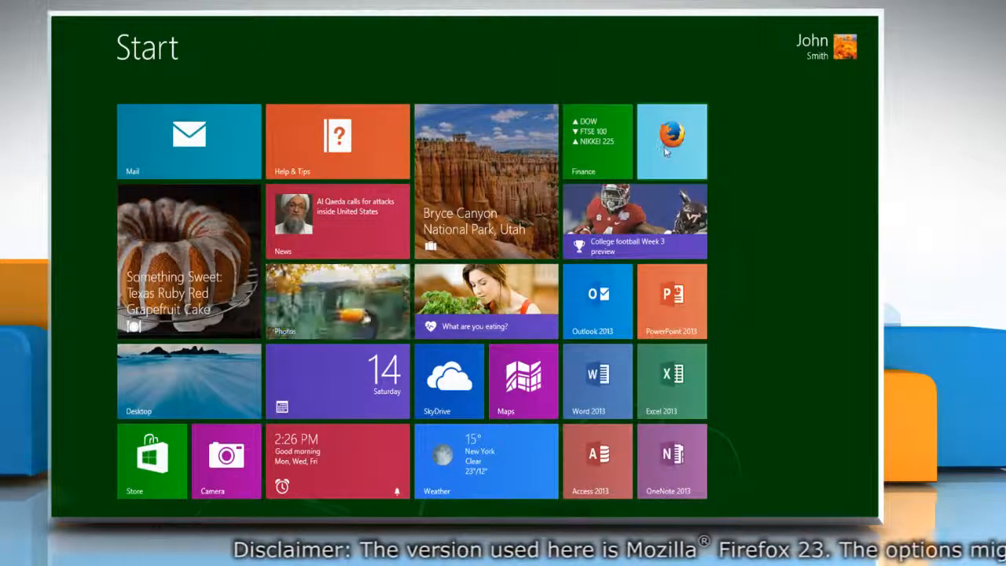
- Launch Firefox from the Start screen and open the Customize Toolbar window
{"action": "left_click", "coordinate": [673, 141]}
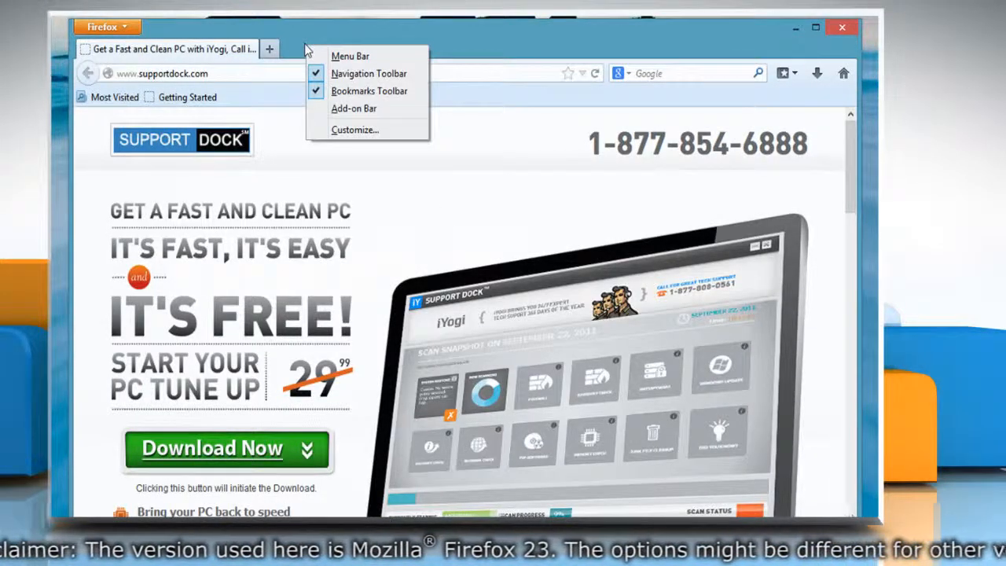
{"action": "mouse_move", "coordinate": [356, 130]}
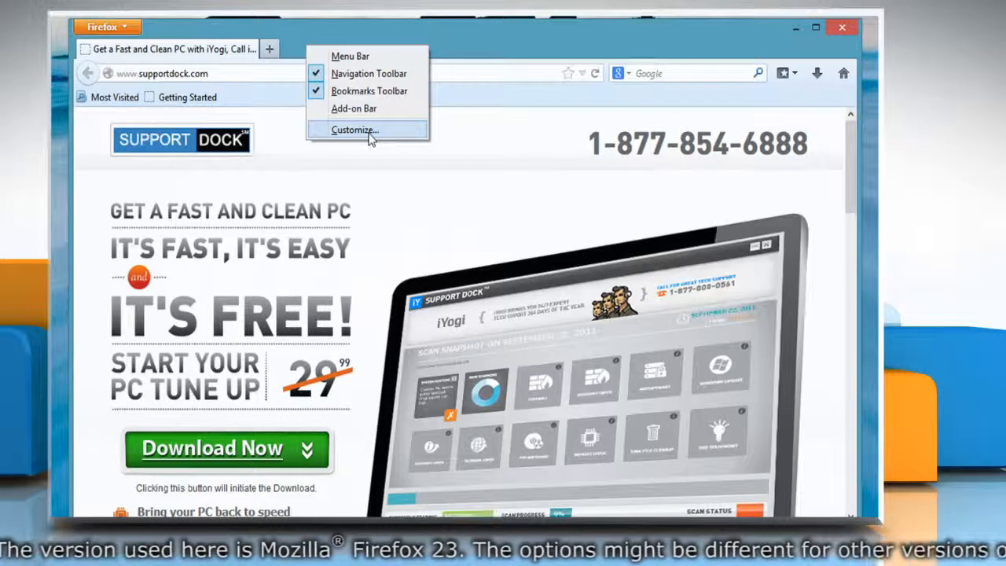
{"action": "left_click", "coordinate": [354, 130]}
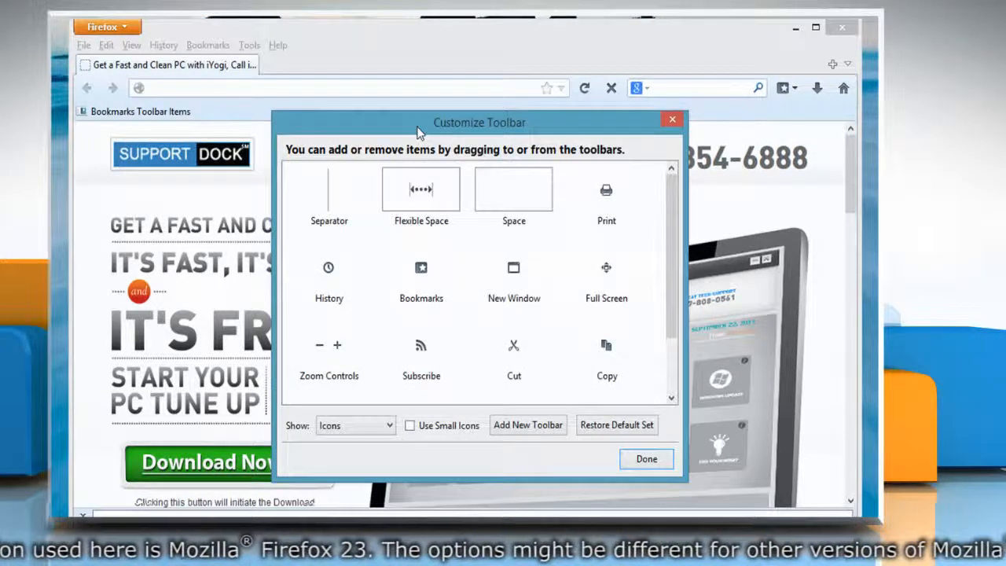
{"action": "mouse_move", "coordinate": [606, 283]}
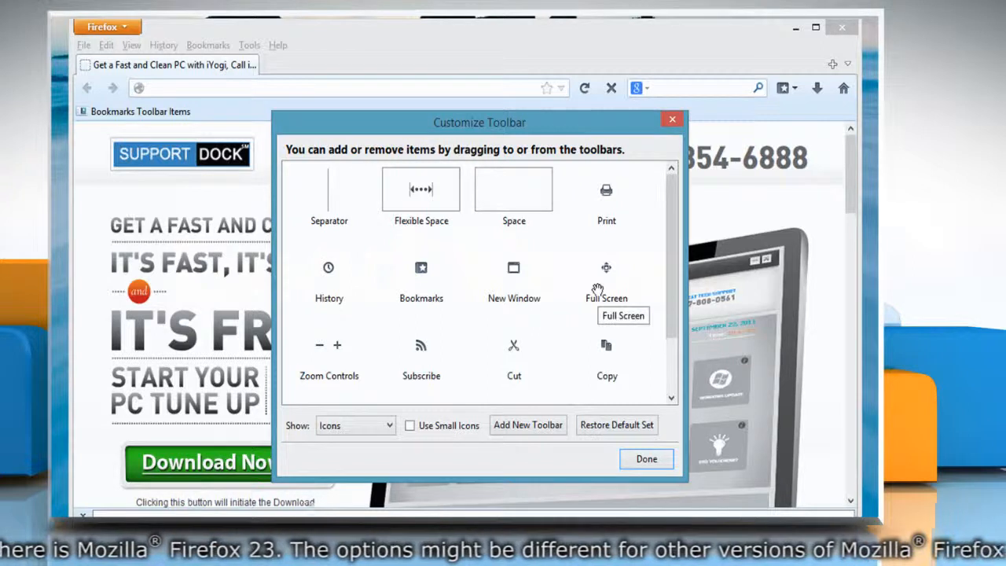
- Add a new toolbar named 'My New Toolbar'
{"action": "left_click", "coordinate": [528, 425]}
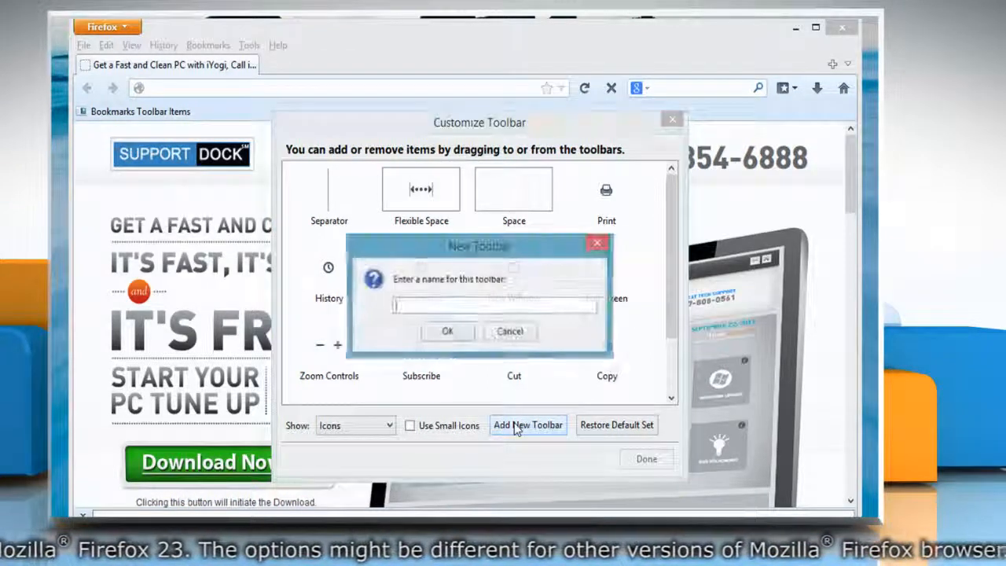
{"action": "type", "text": "My New Toolbar"}
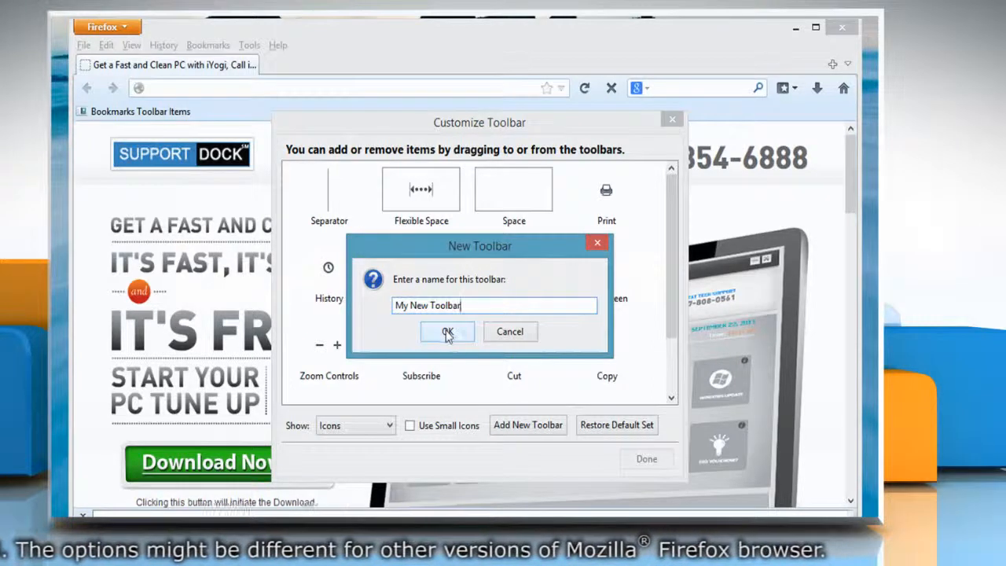
{"action": "left_click", "coordinate": [447, 331]}
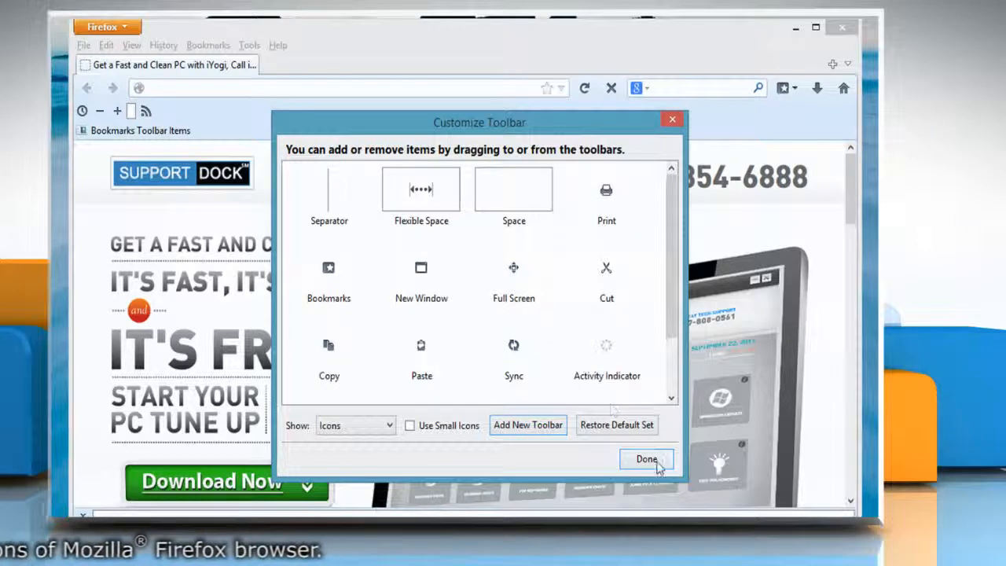
- Close customization with Done, leaving History, Zoom Controls and Subscribe on the new toolbar
{"action": "left_click", "coordinate": [646, 459]}
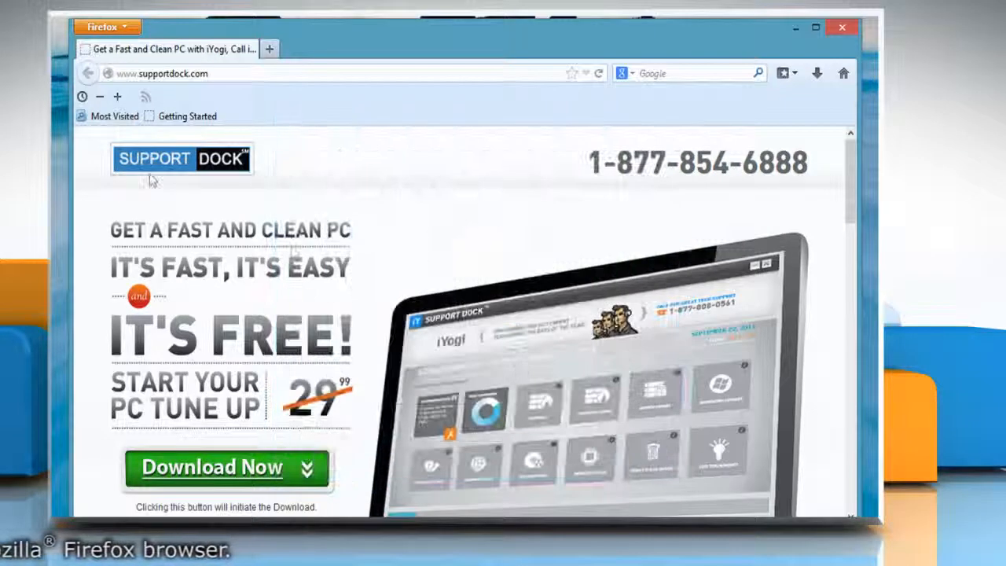